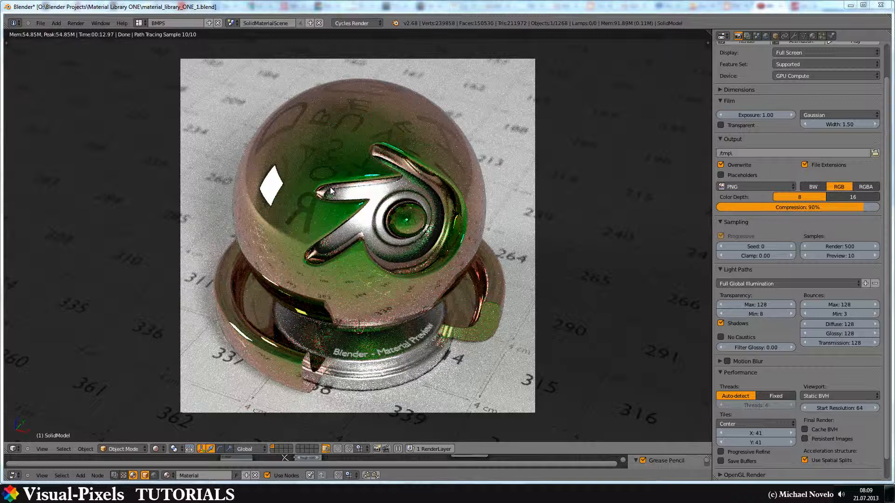
mouse_move(260, 143)
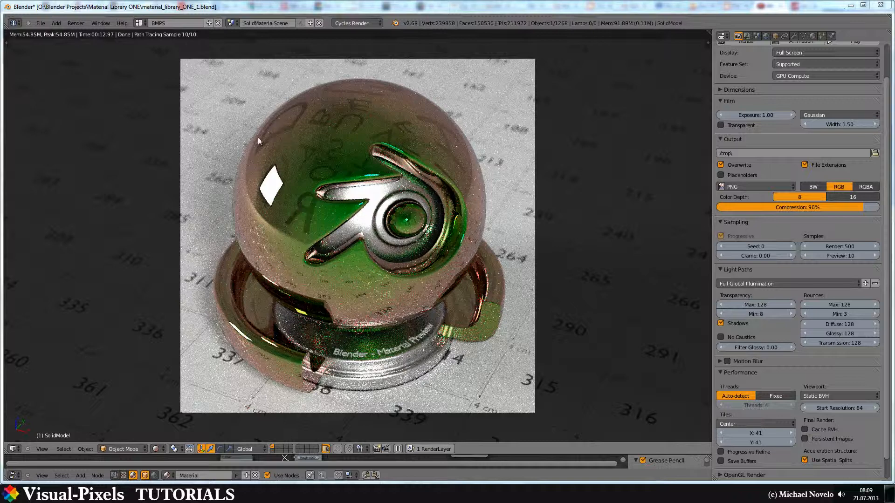
mouse_move(245, 248)
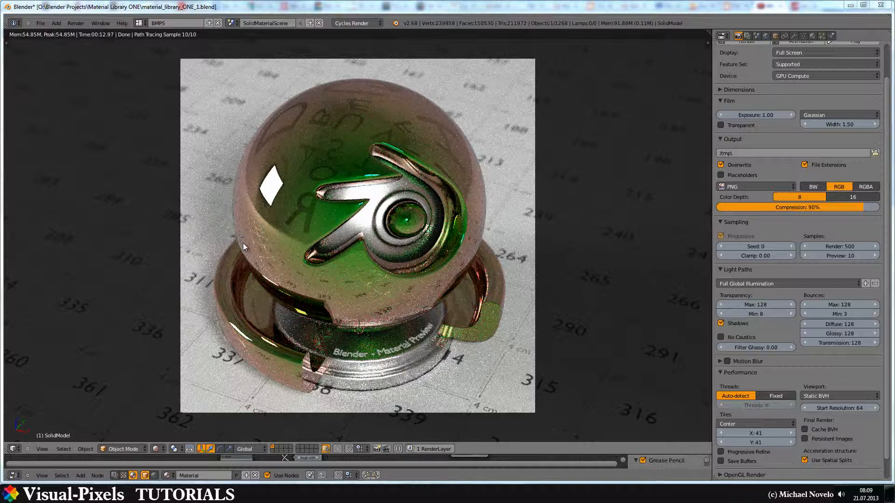
mouse_move(246, 164)
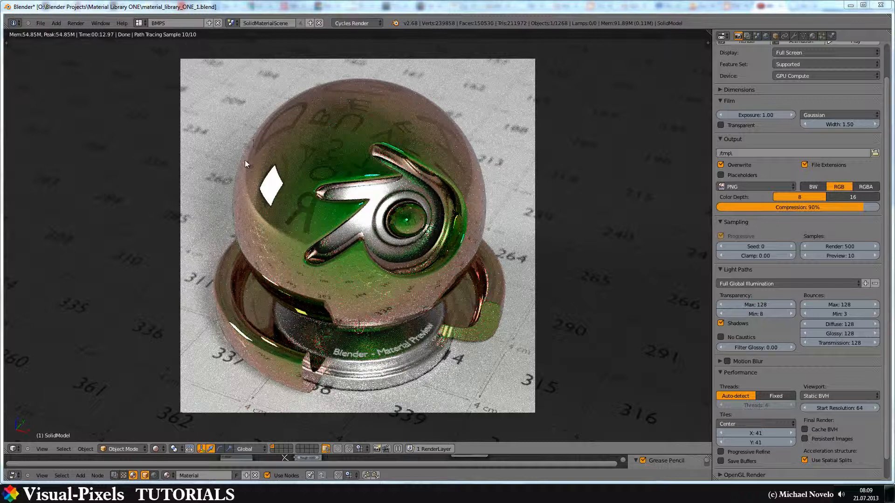
mouse_move(265, 135)
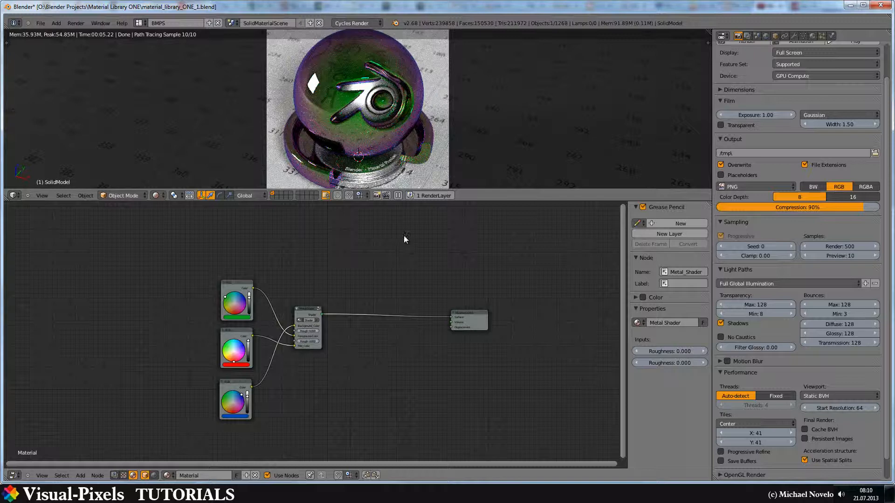
mouse_move(346, 129)
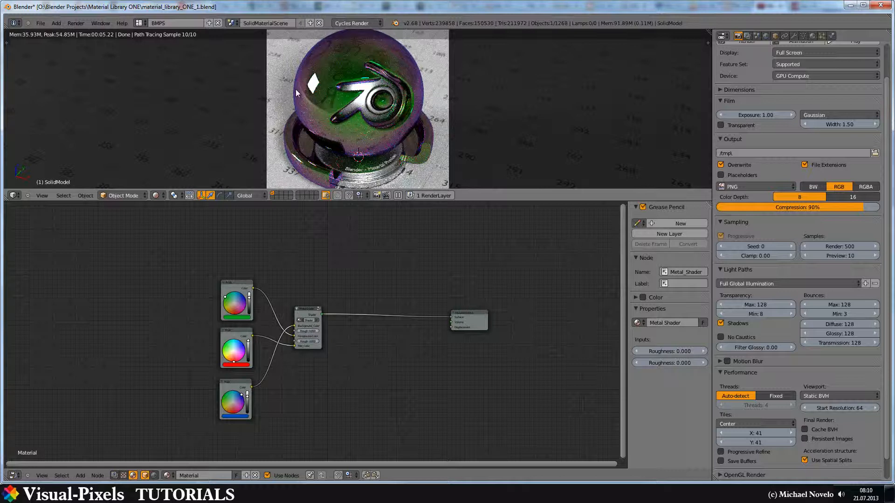
mouse_move(299, 77)
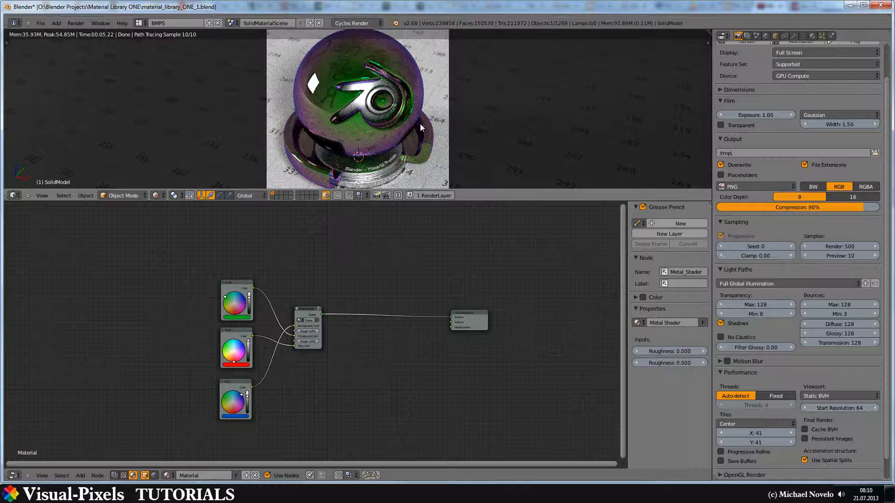
mouse_move(414, 140)
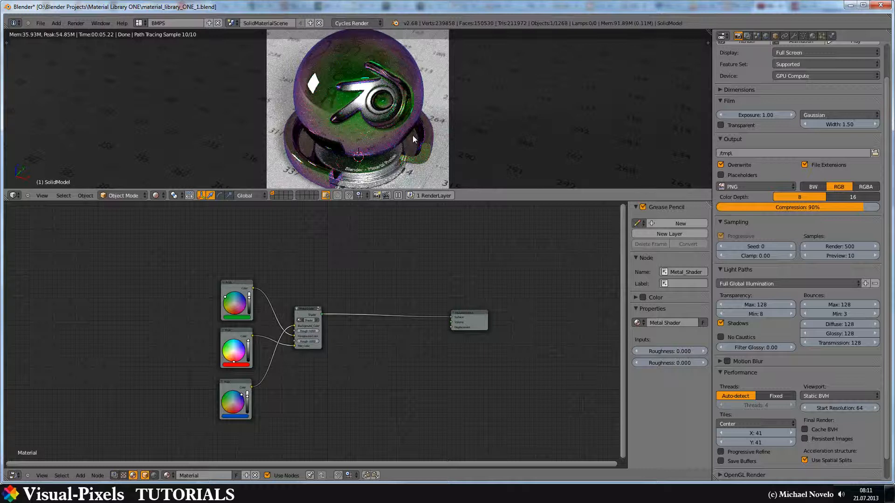
mouse_move(295, 92)
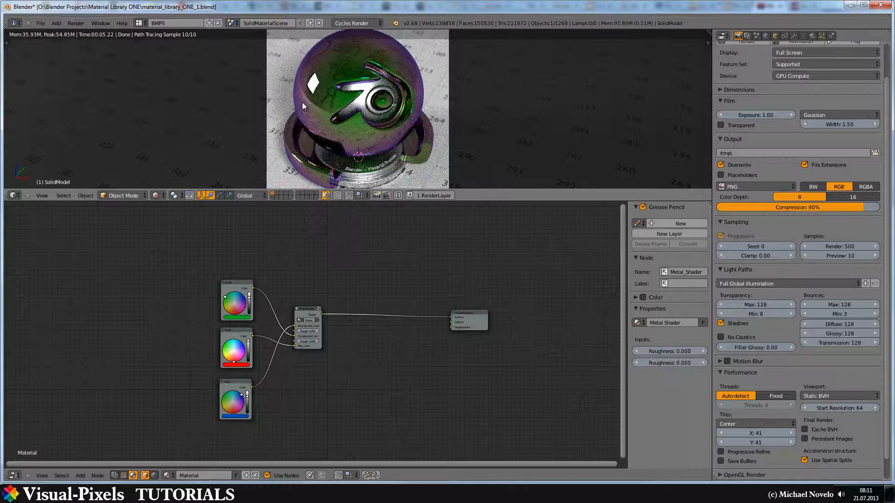
mouse_move(286, 107)
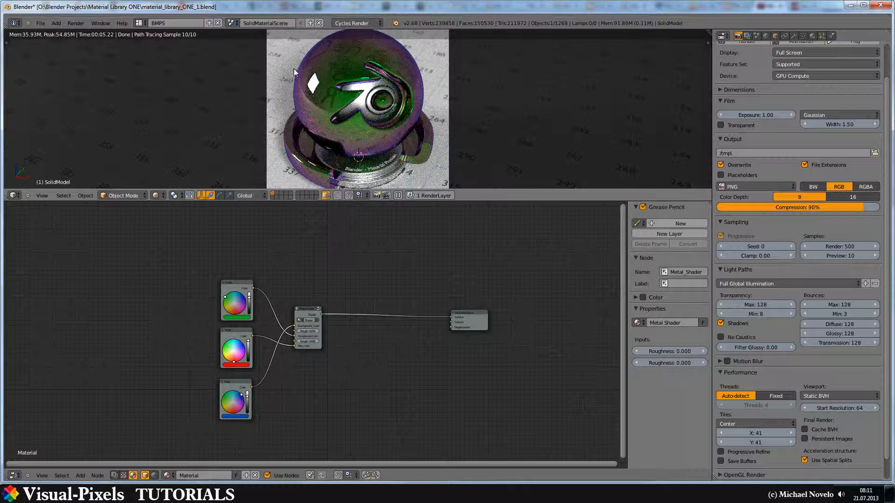
mouse_move(296, 64)
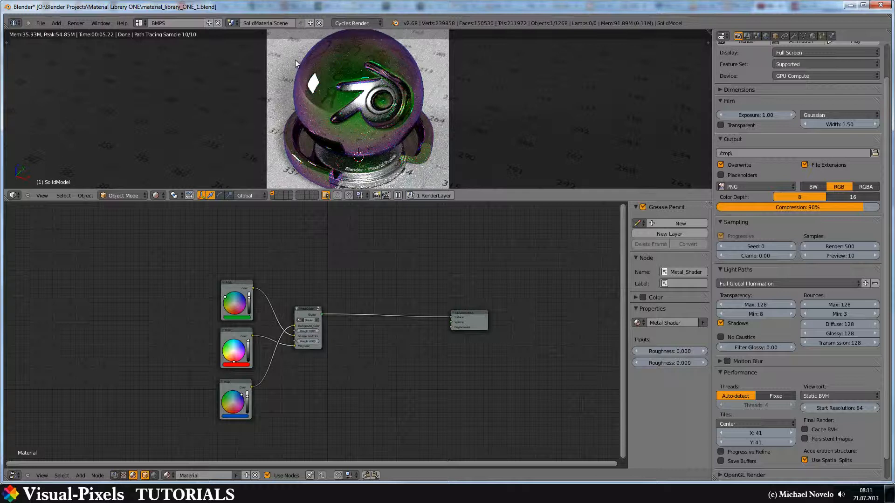
mouse_move(346, 115)
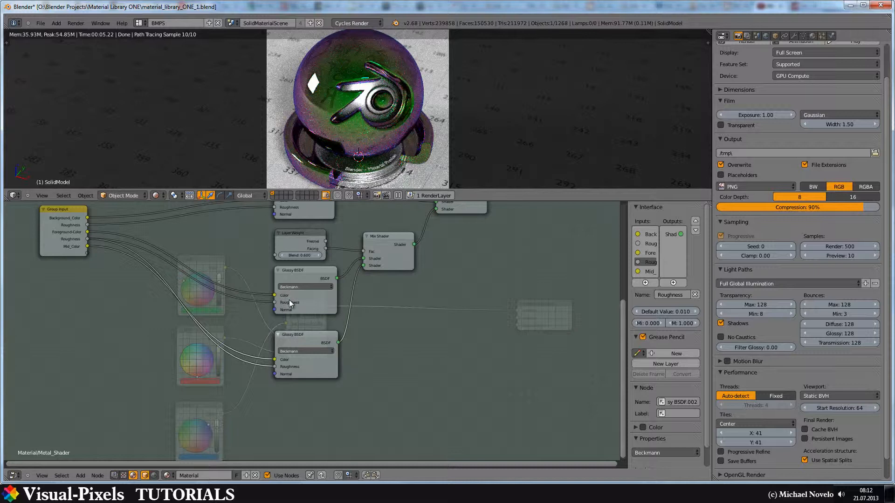
mouse_move(294, 293)
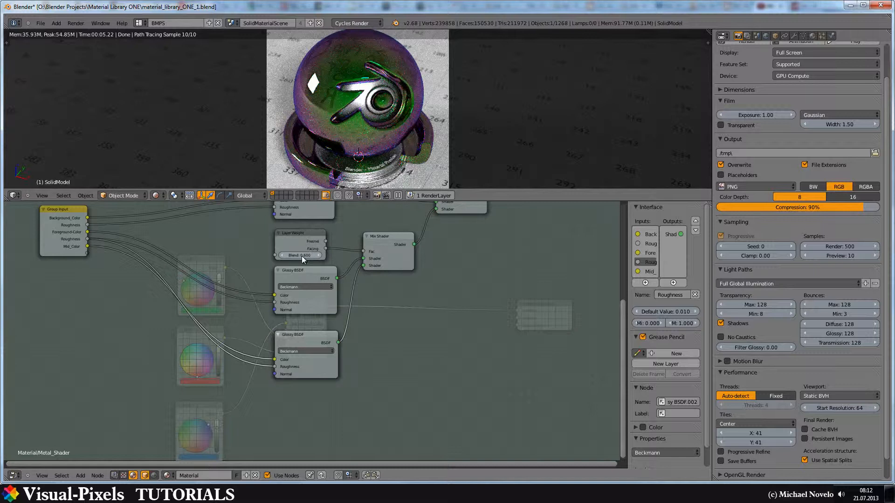
mouse_move(302, 259)
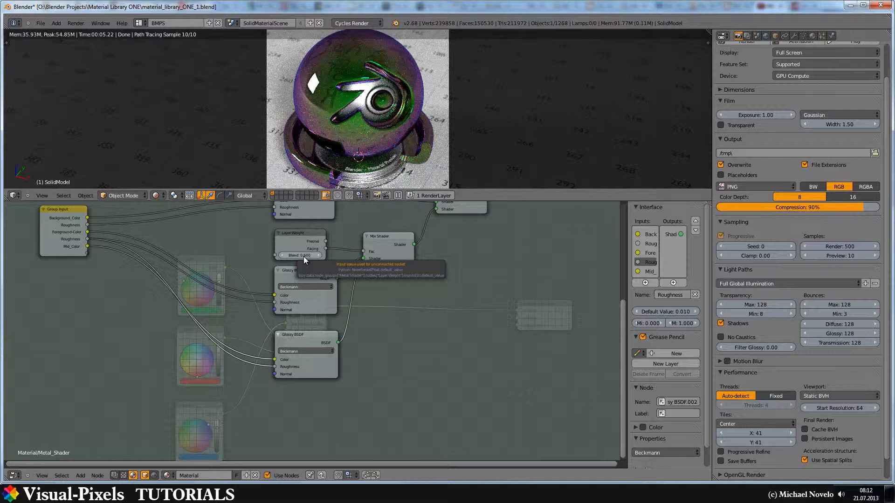
mouse_move(329, 234)
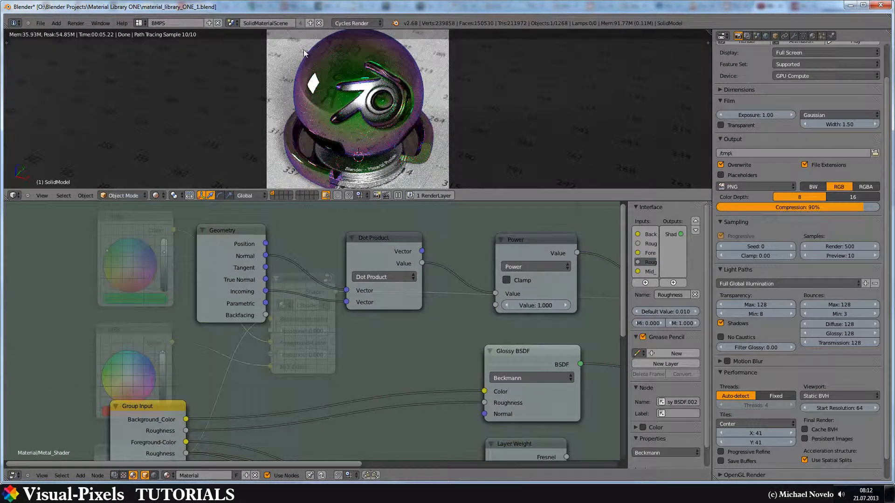
mouse_move(294, 78)
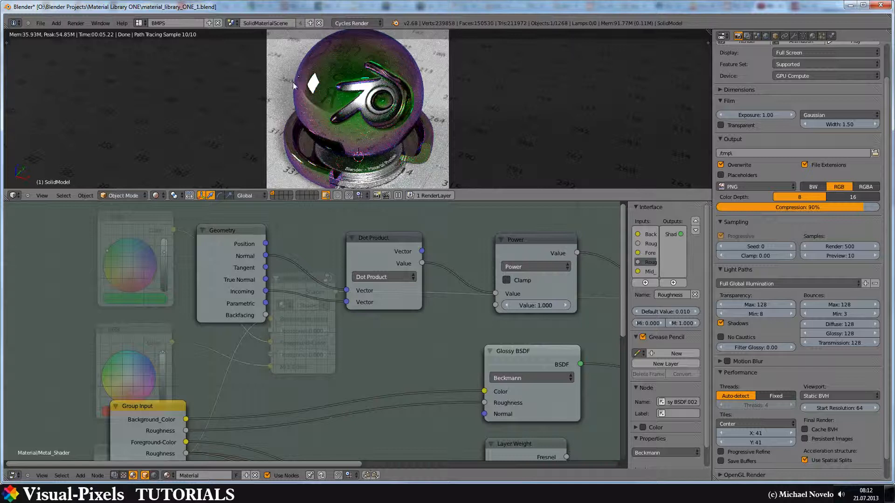
mouse_move(294, 79)
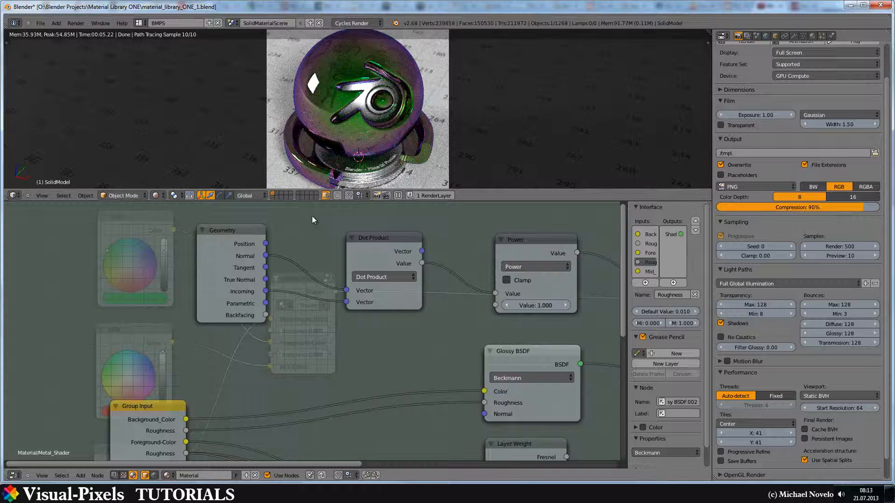
mouse_move(327, 224)
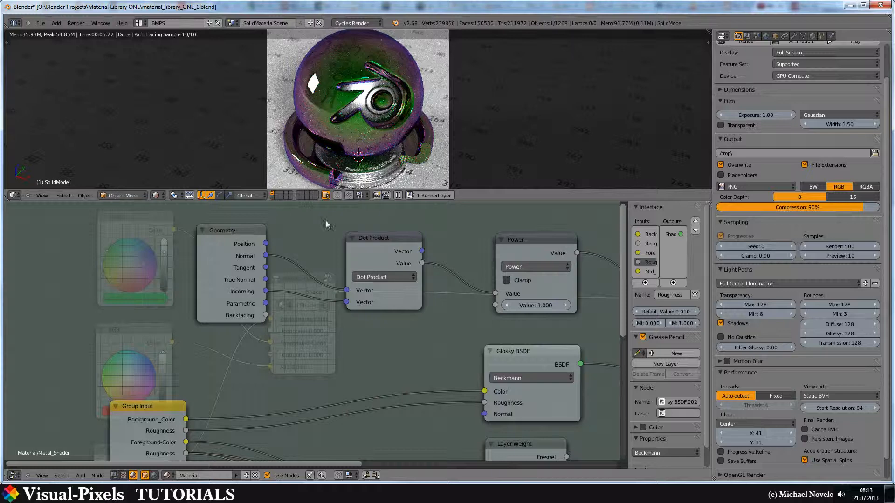
drag(327, 224, 416, 223)
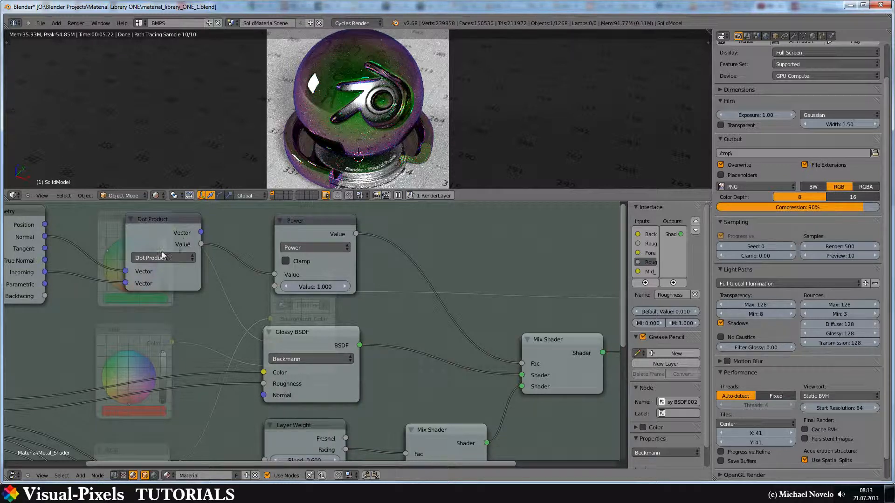
mouse_move(45, 260)
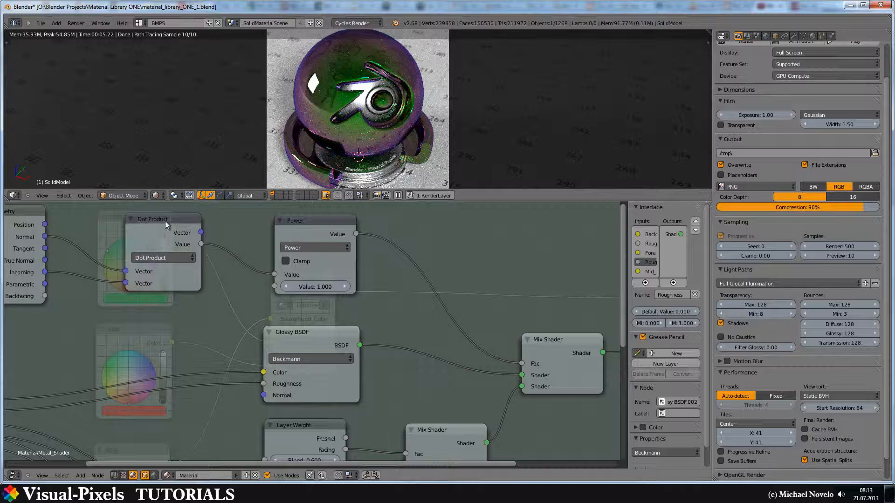
mouse_move(166, 235)
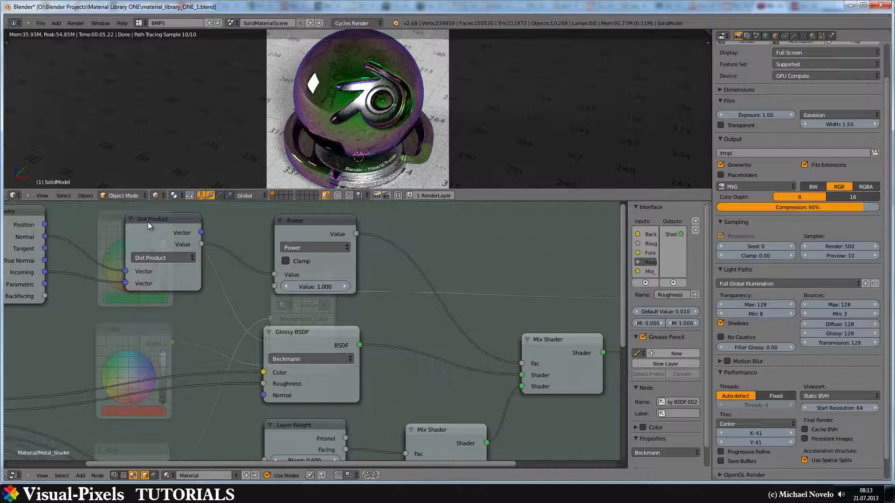
mouse_move(162, 229)
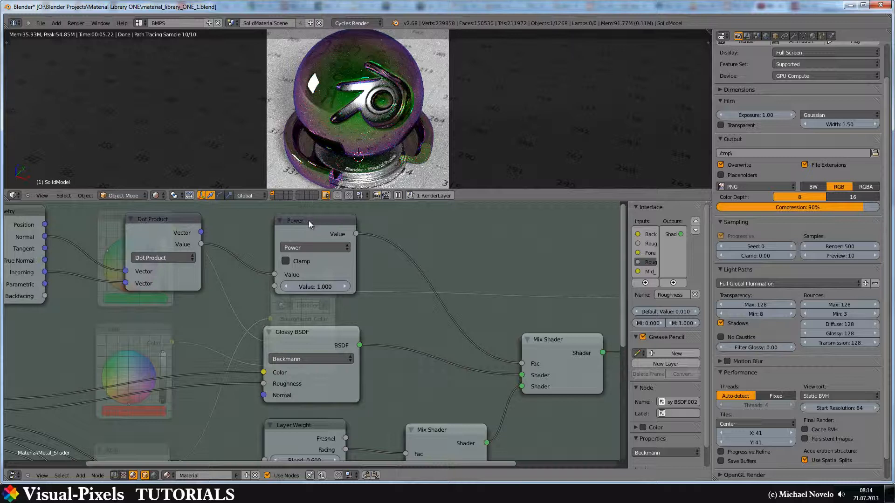
mouse_move(145, 227)
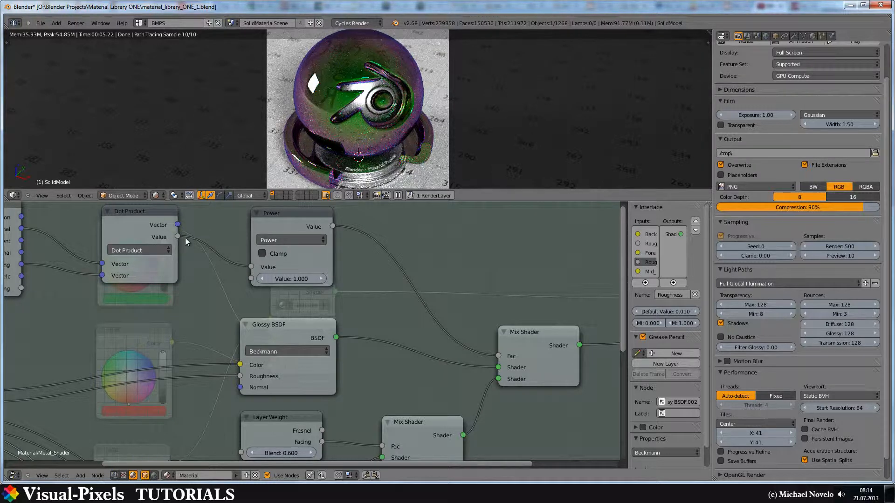
mouse_move(247, 239)
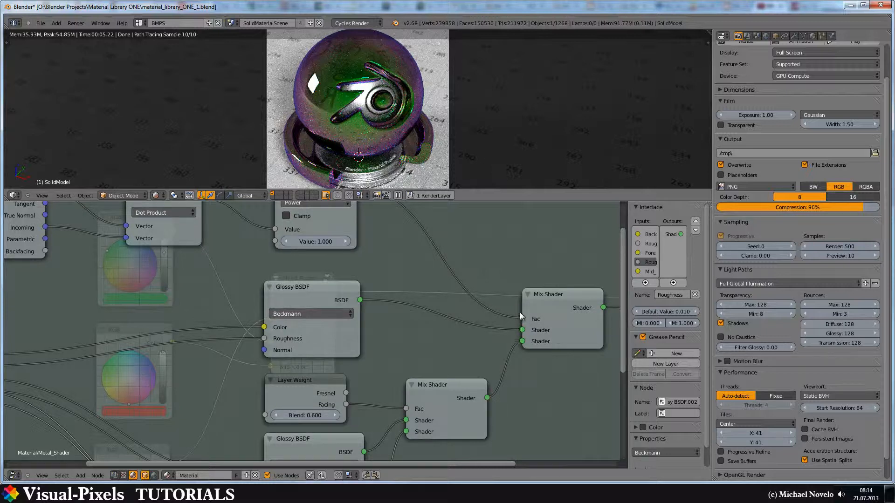
mouse_move(523, 320)
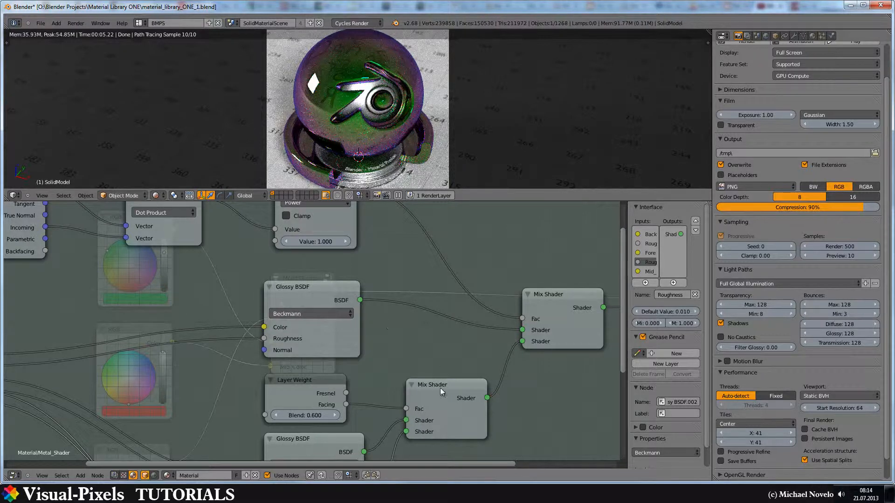
mouse_move(316, 100)
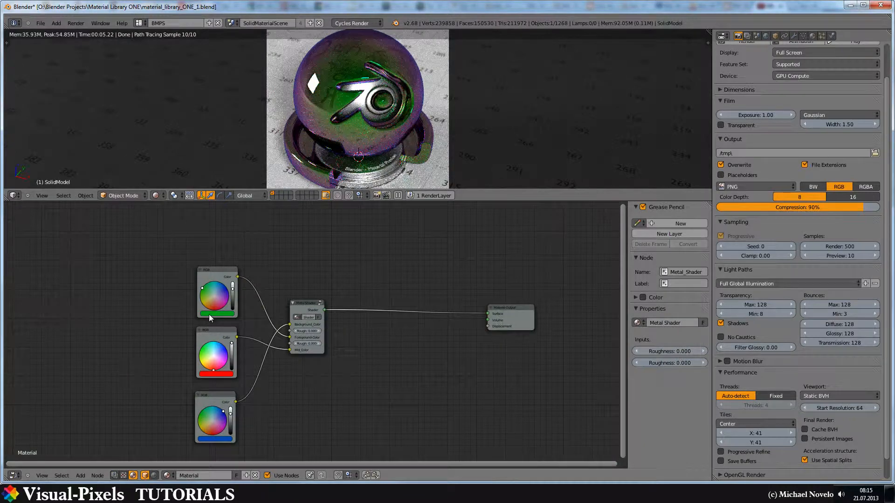
Step: Pick yellow and gold hues on the RGB nodes, darkening the third for a gold tint
click(217, 313)
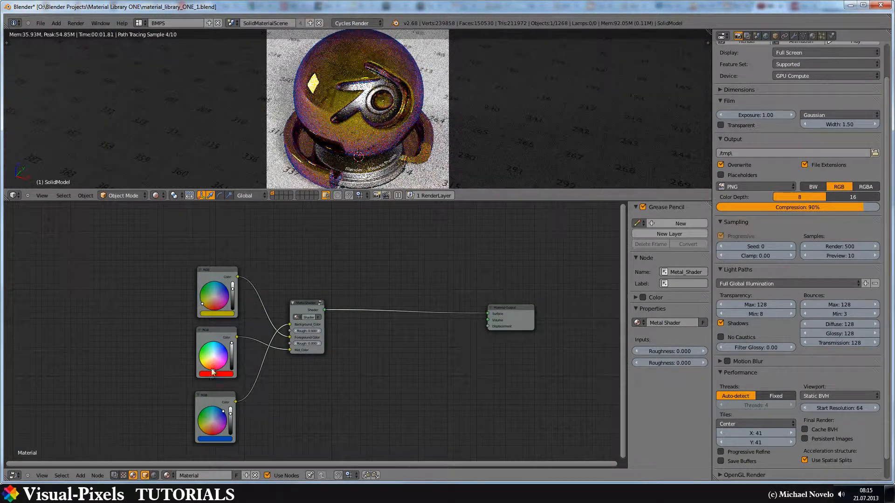
click(215, 374)
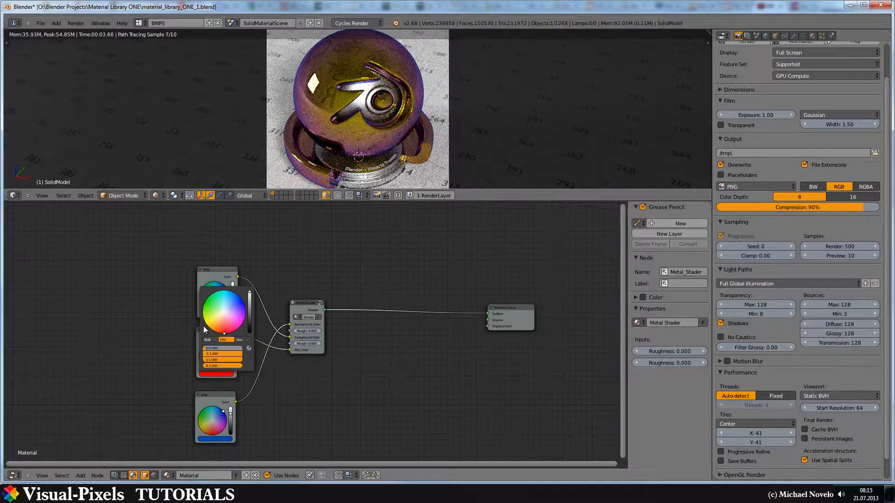
click(206, 329)
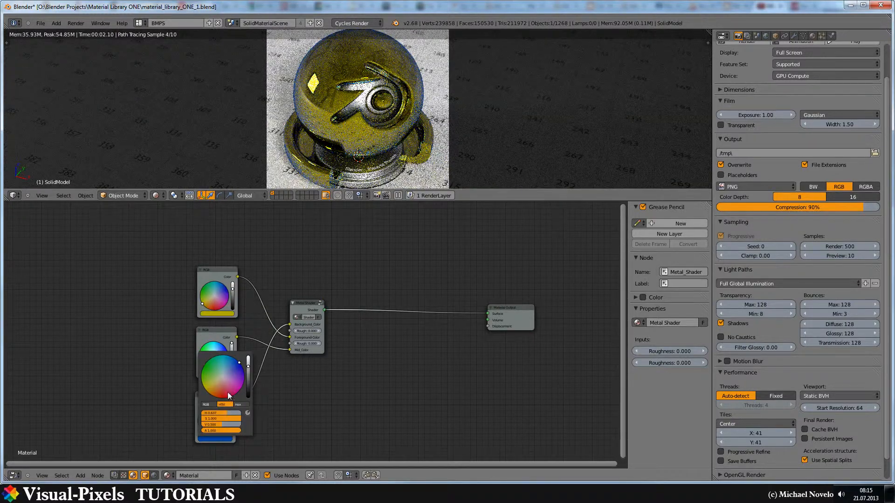
click(204, 391)
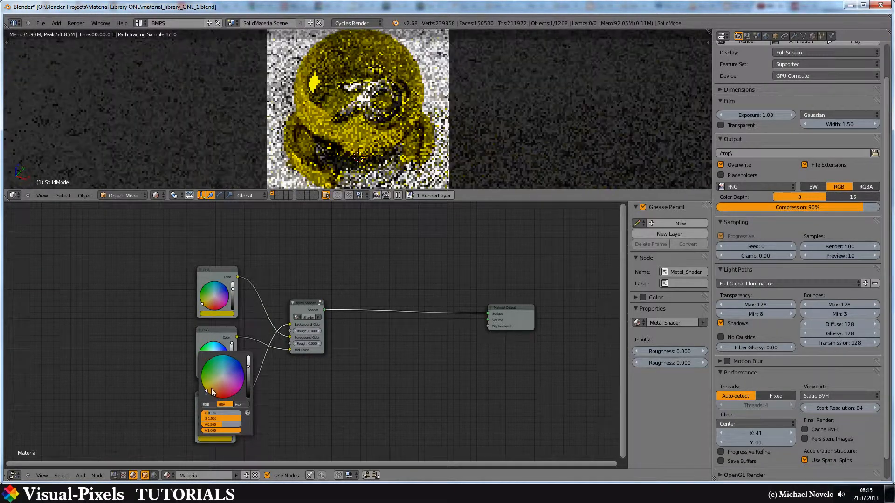
drag(213, 391, 213, 391)
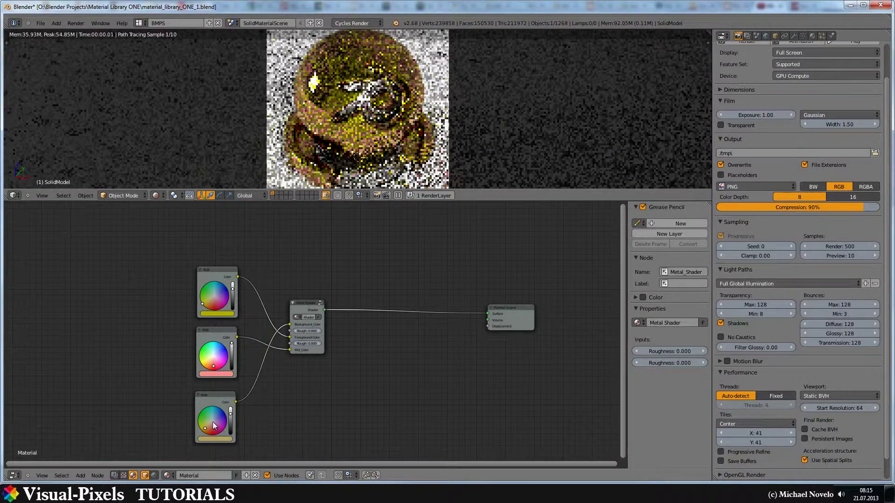
Step: Shift the RGB node colours to pale pink and dark warm copper tones
click(213, 429)
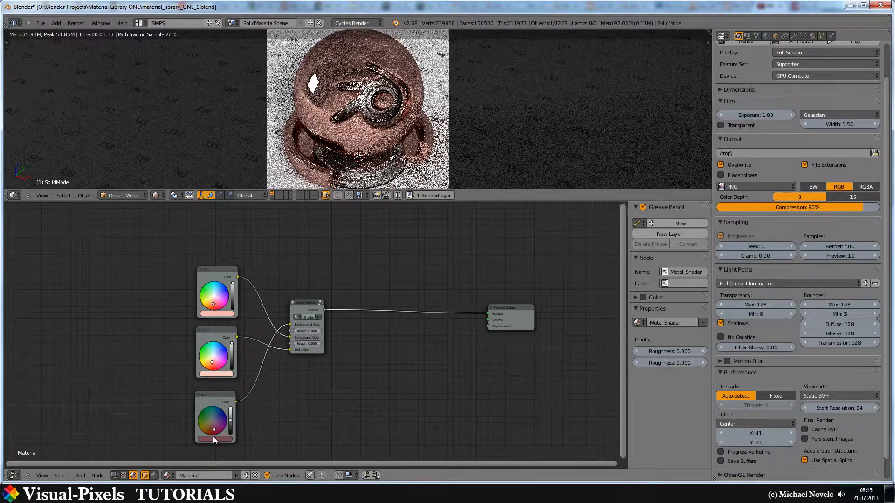
click(215, 439)
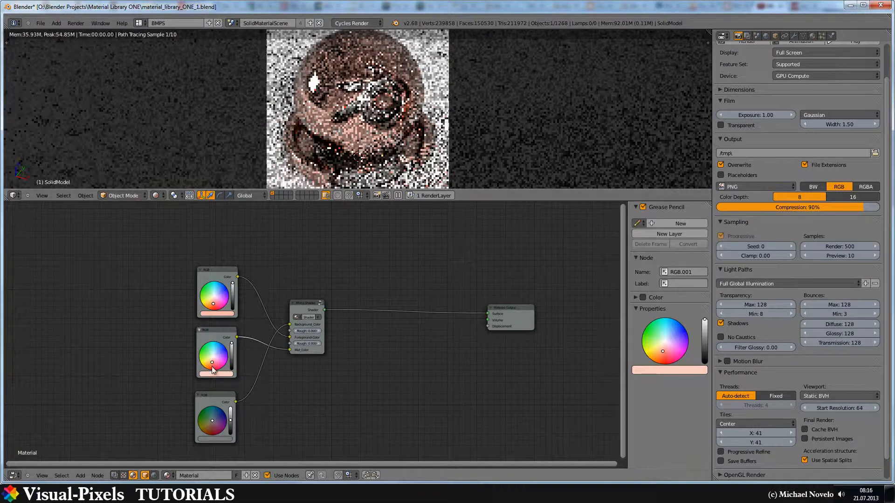
Step: Select the second RGB node to recolour it toward near-white grey
click(214, 362)
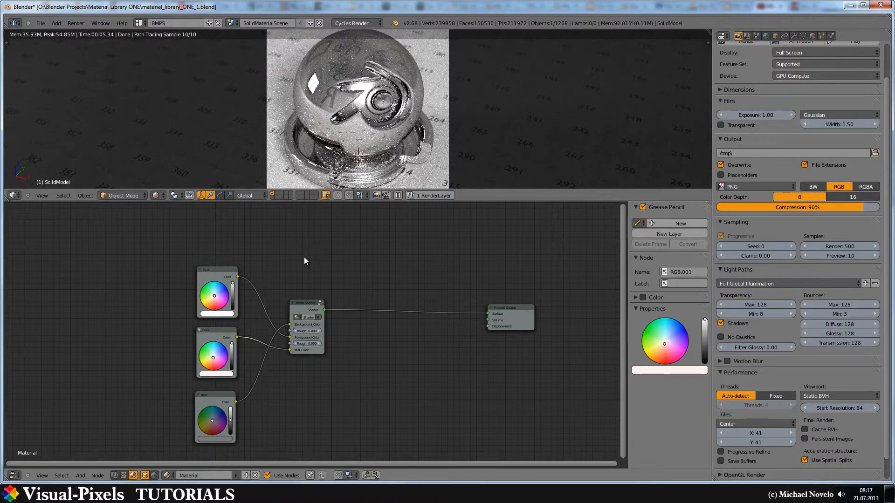
mouse_move(54, 301)
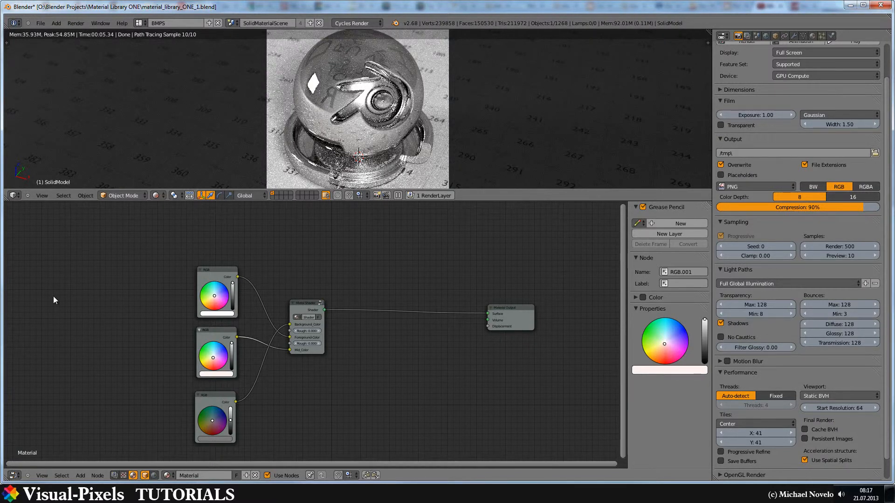